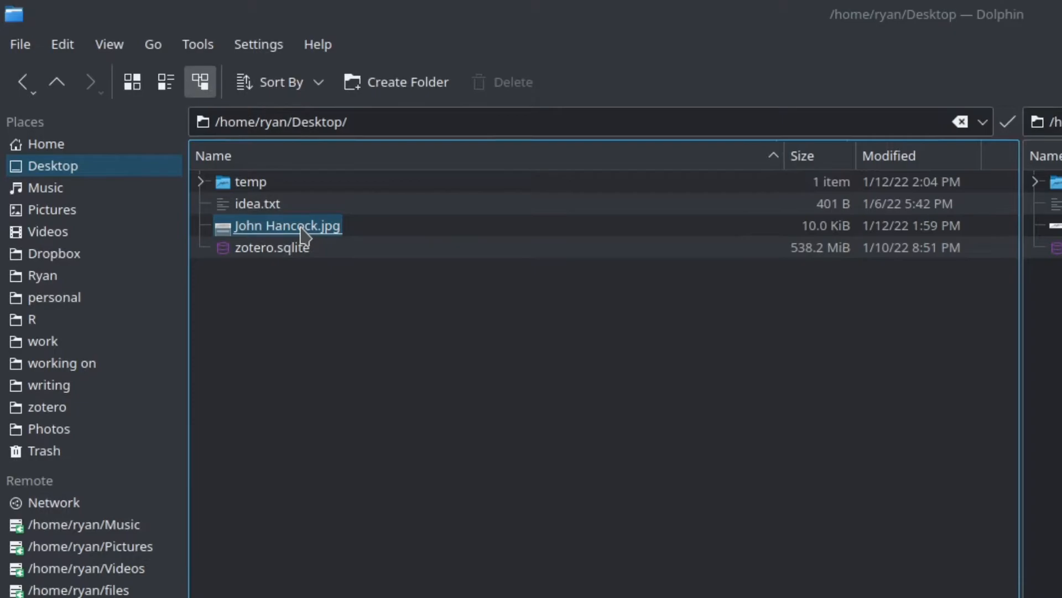
# Open John Hancock.jpg from the Desktop in GNU Image Manipulation Program via Open With
pyautogui.doubleClick(287, 225)
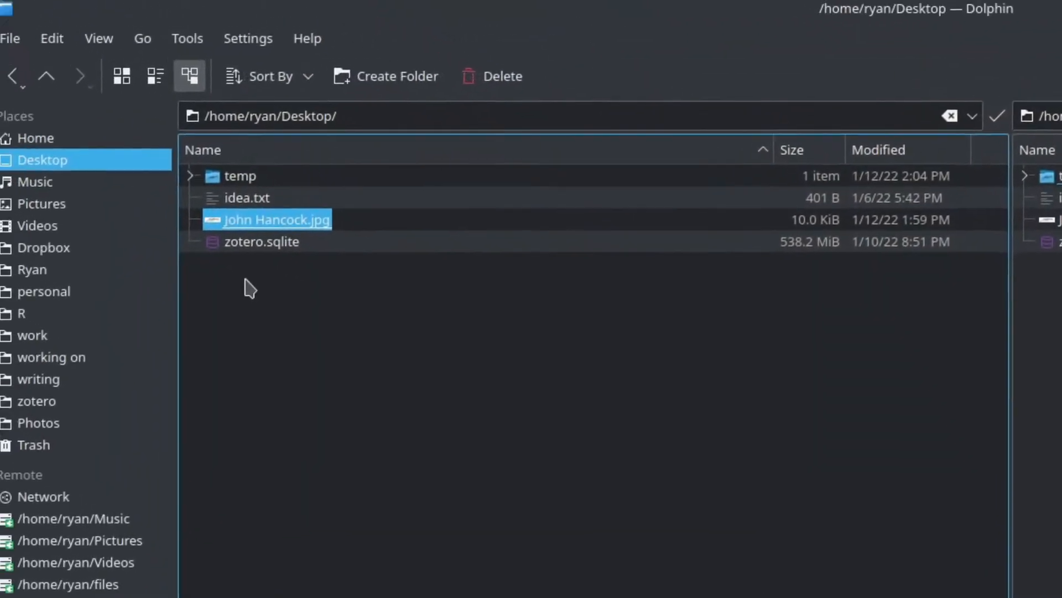
pyautogui.rightClick(275, 224)
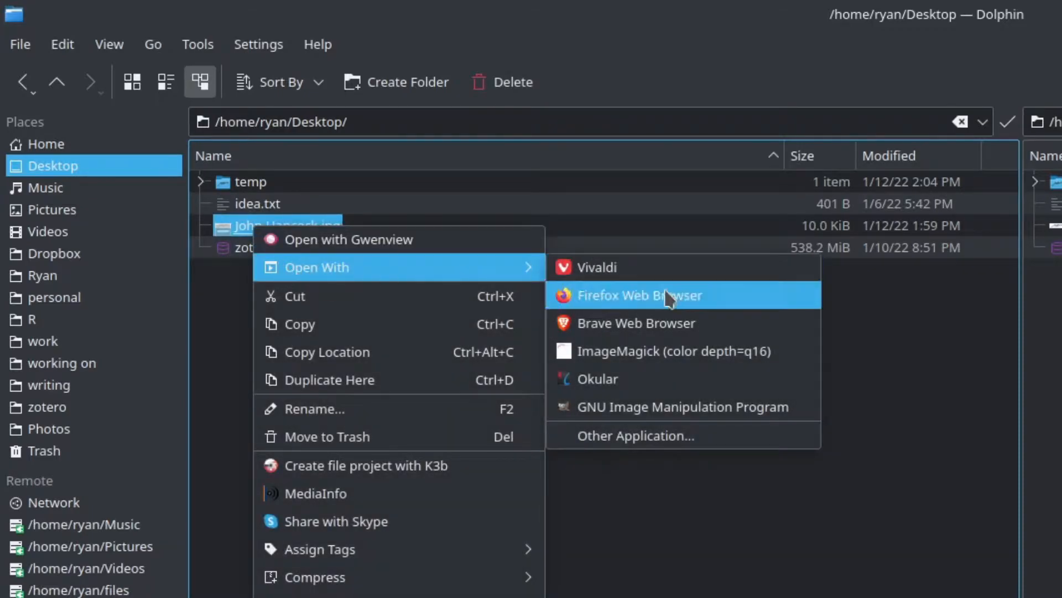
pyautogui.moveTo(629, 406)
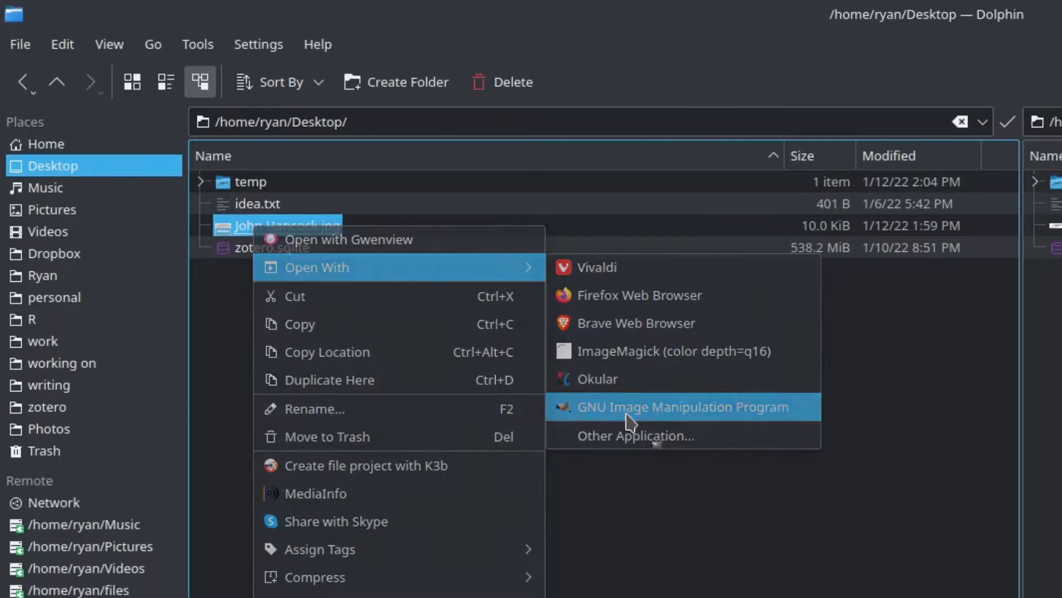
pyautogui.click(683, 406)
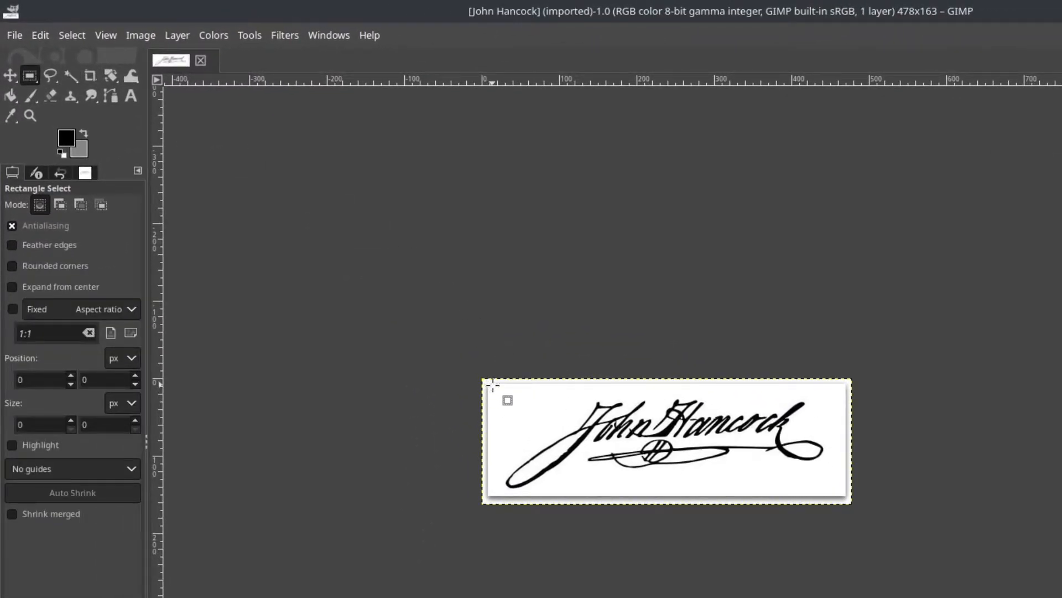
# Select the area inside the grey border and crop the image to that selection
pyautogui.moveTo(492, 385); pyautogui.dragTo(841, 491)
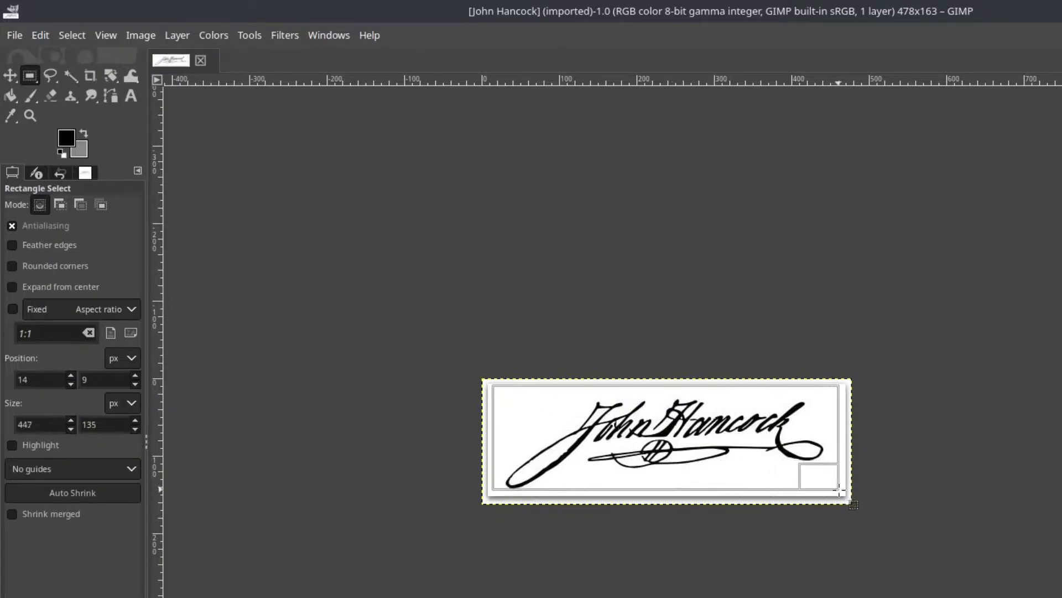
pyautogui.moveTo(841, 491); pyautogui.dragTo(845, 493)
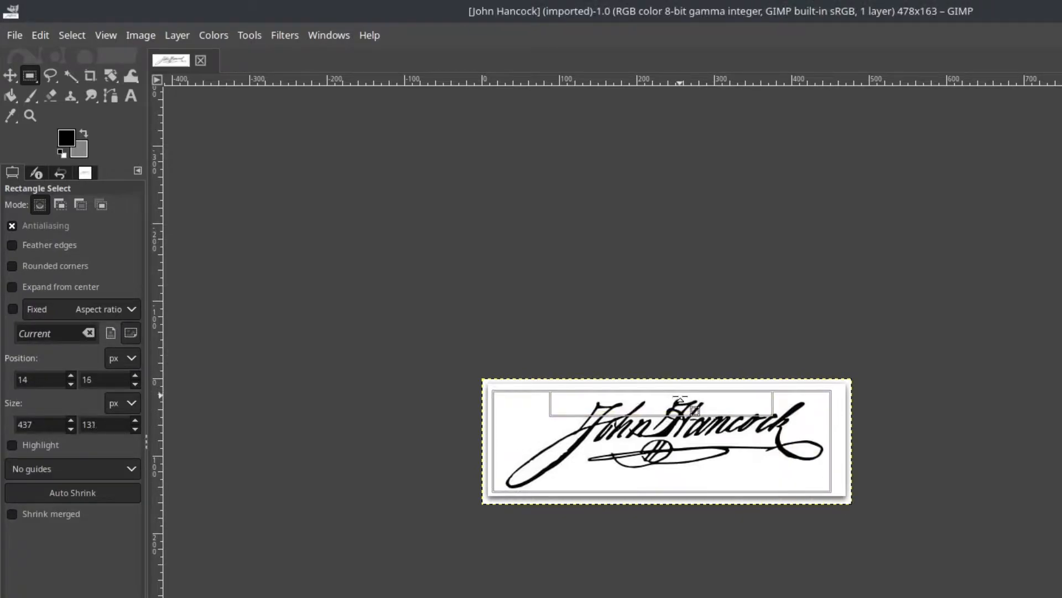
pyautogui.click(141, 34)
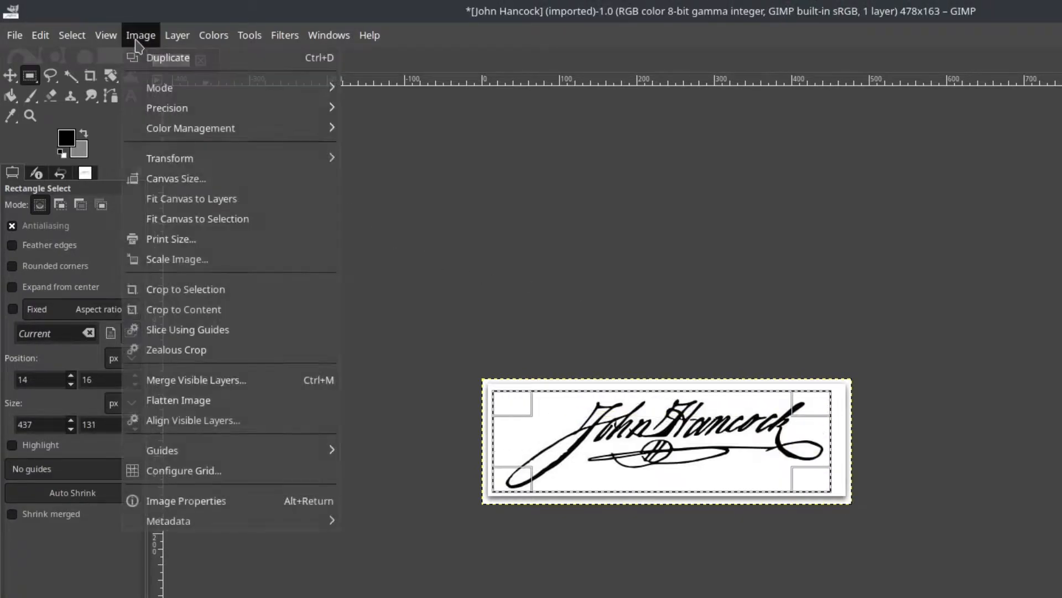
pyautogui.moveTo(185, 289)
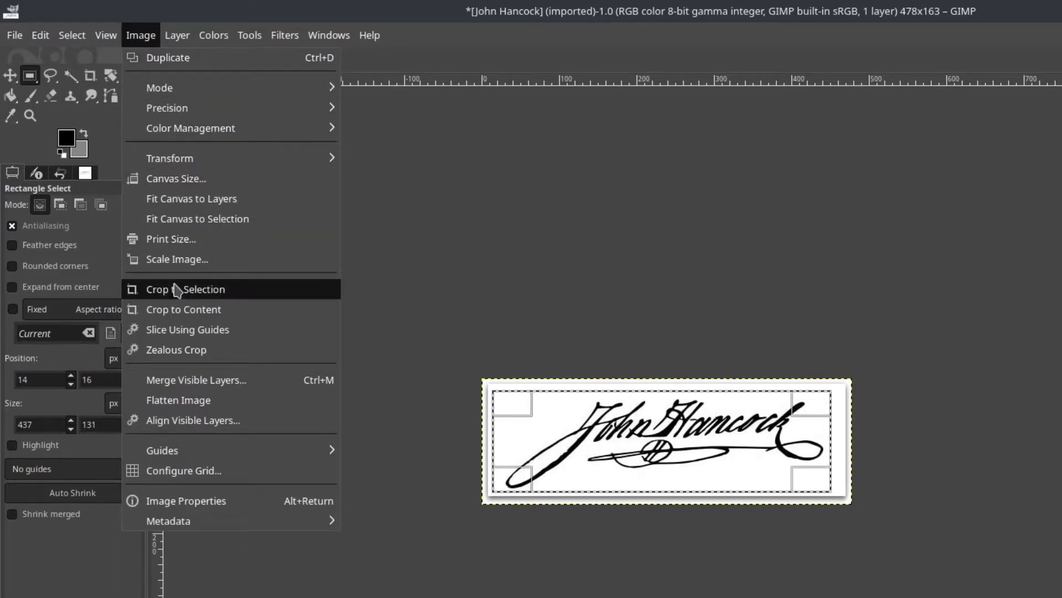
pyautogui.moveTo(185, 289)
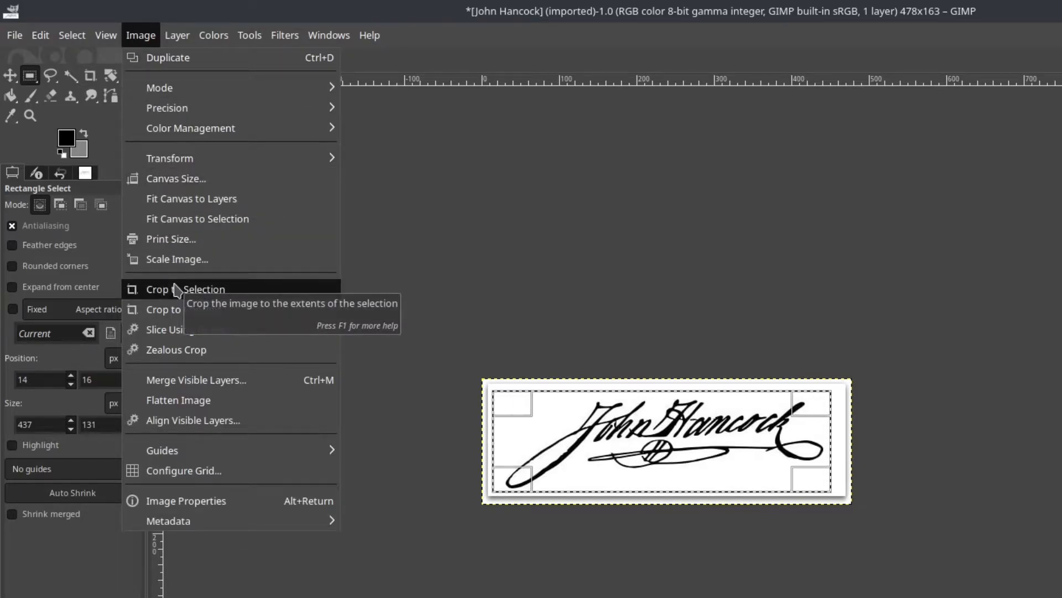
pyautogui.click(184, 289)
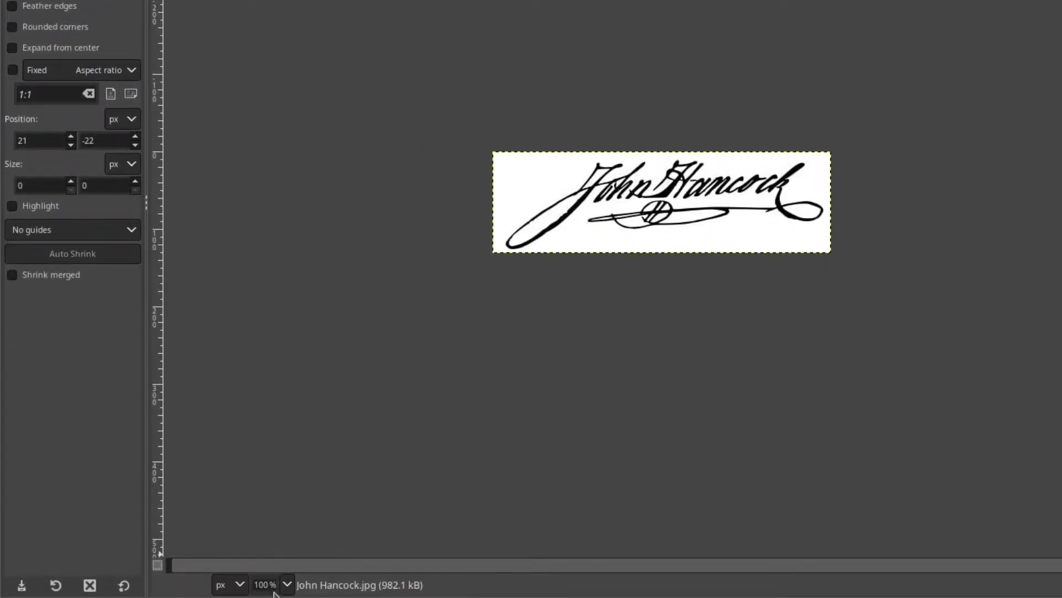
# Zoom to 800% and select the black ink strokes by color
pyautogui.click(287, 585)
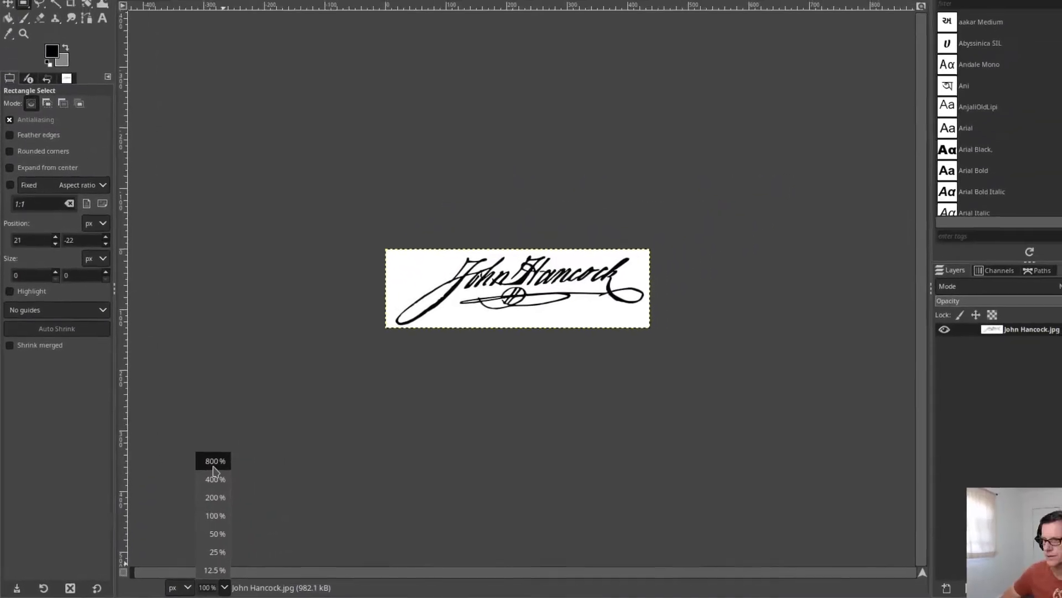
pyautogui.click(214, 461)
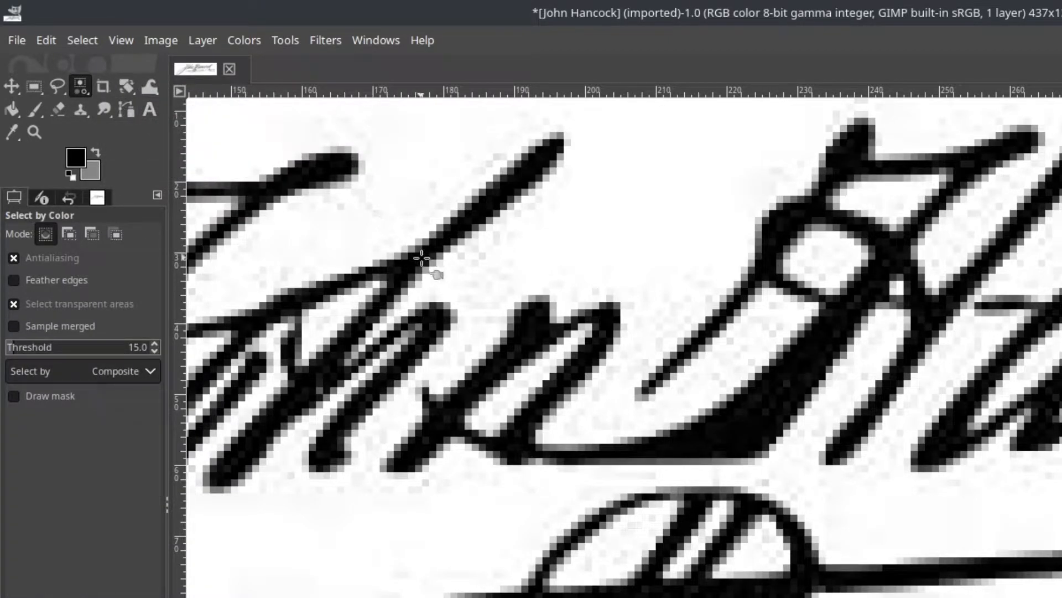
pyautogui.moveTo(742, 417)
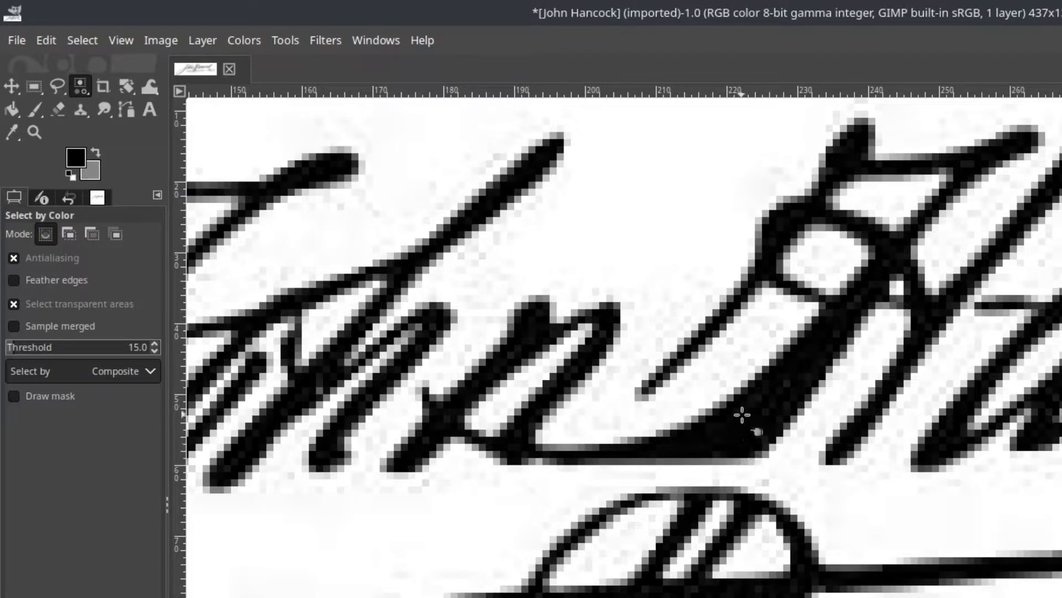
pyautogui.moveTo(759, 418)
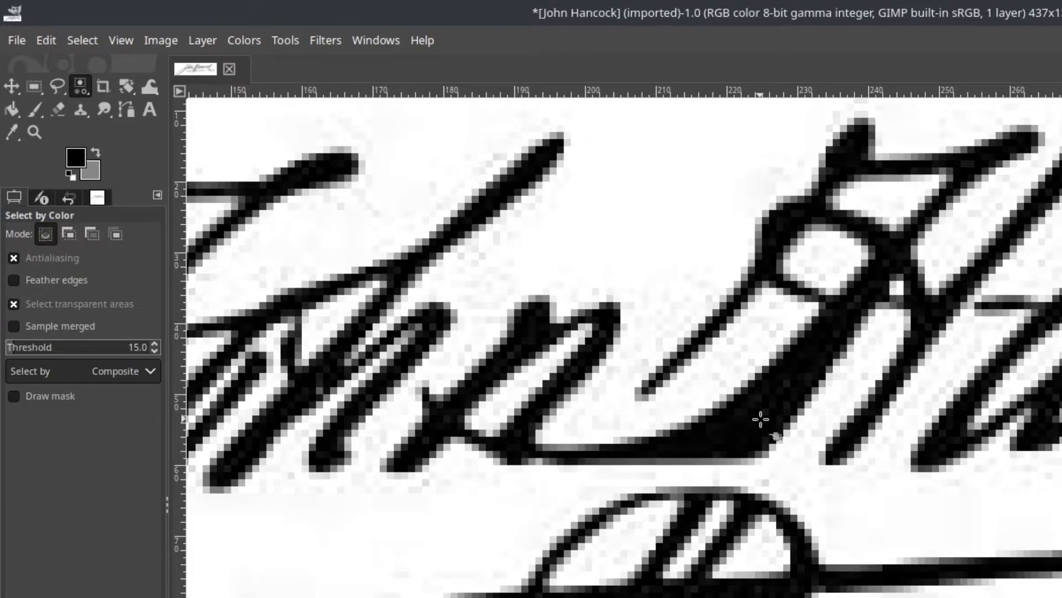
pyautogui.click(759, 419)
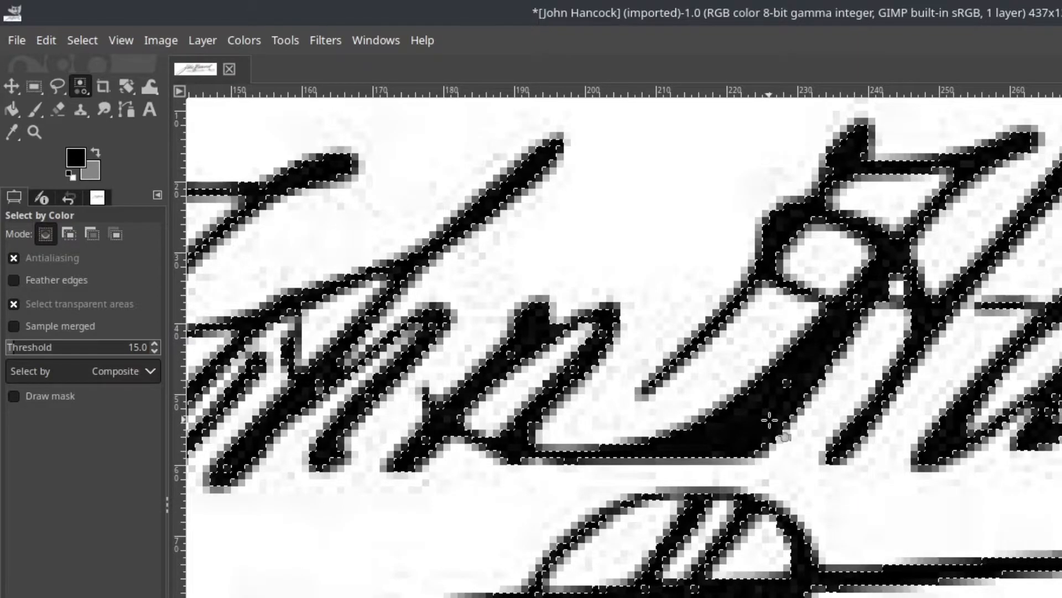
pyautogui.click(68, 233)
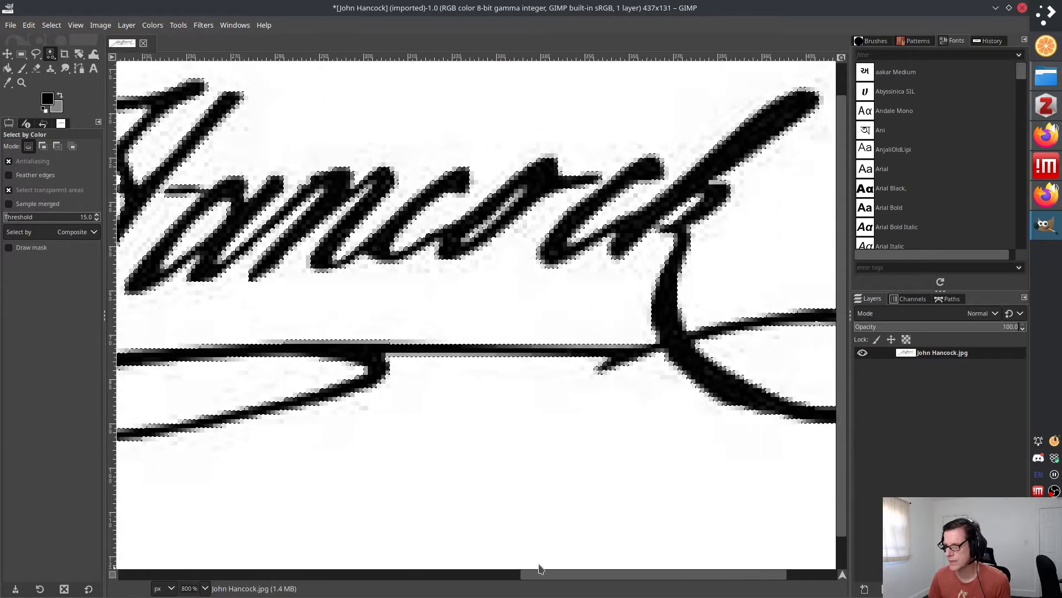
pyautogui.hscroll(3)
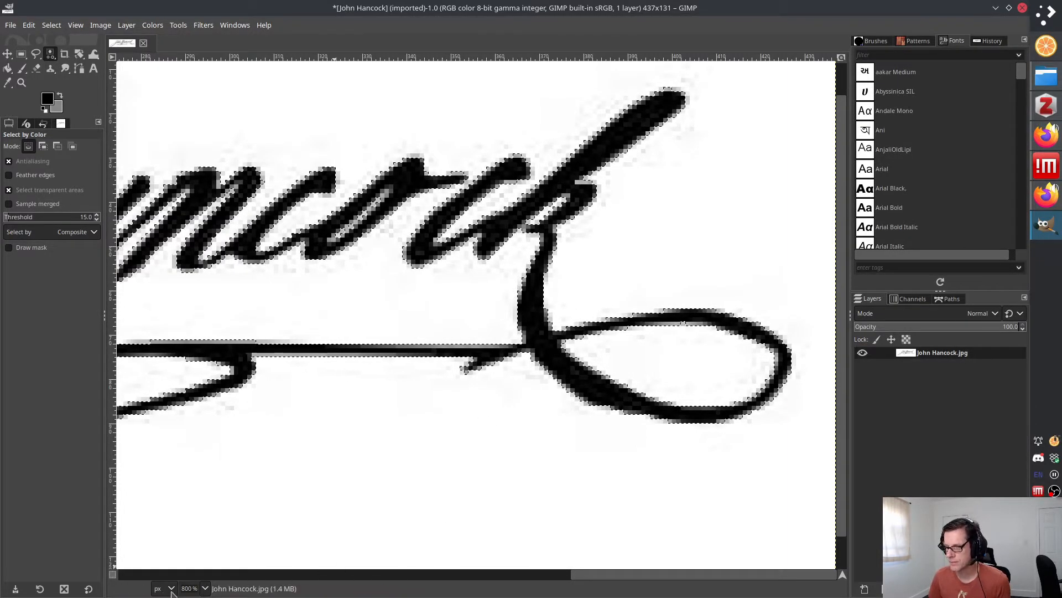
pyautogui.click(196, 587)
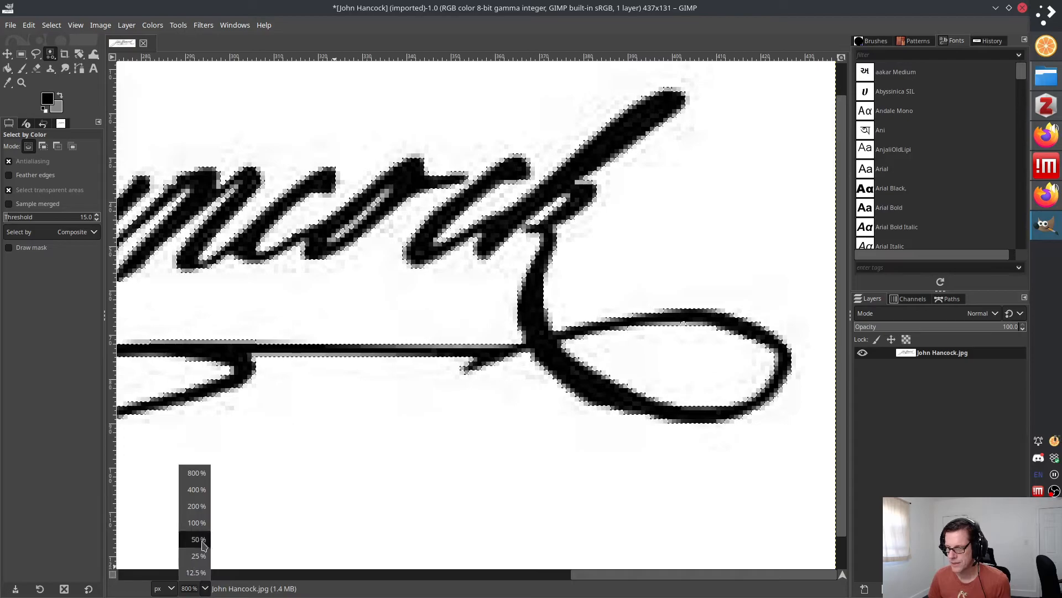
pyautogui.click(197, 506)
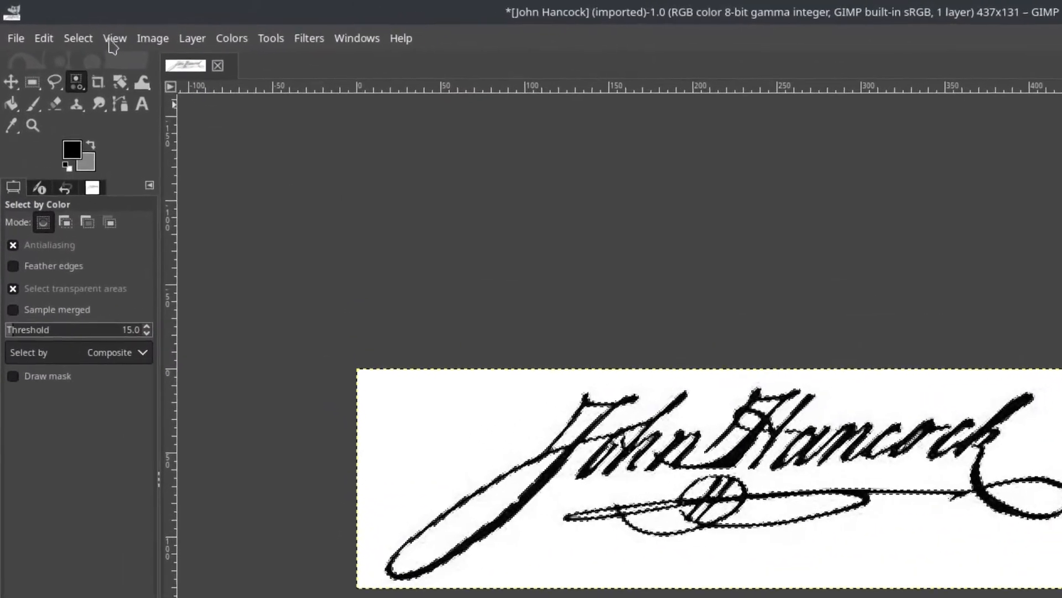
# Invert the selection so the white background is selected instead of the ink
pyautogui.click(78, 38)
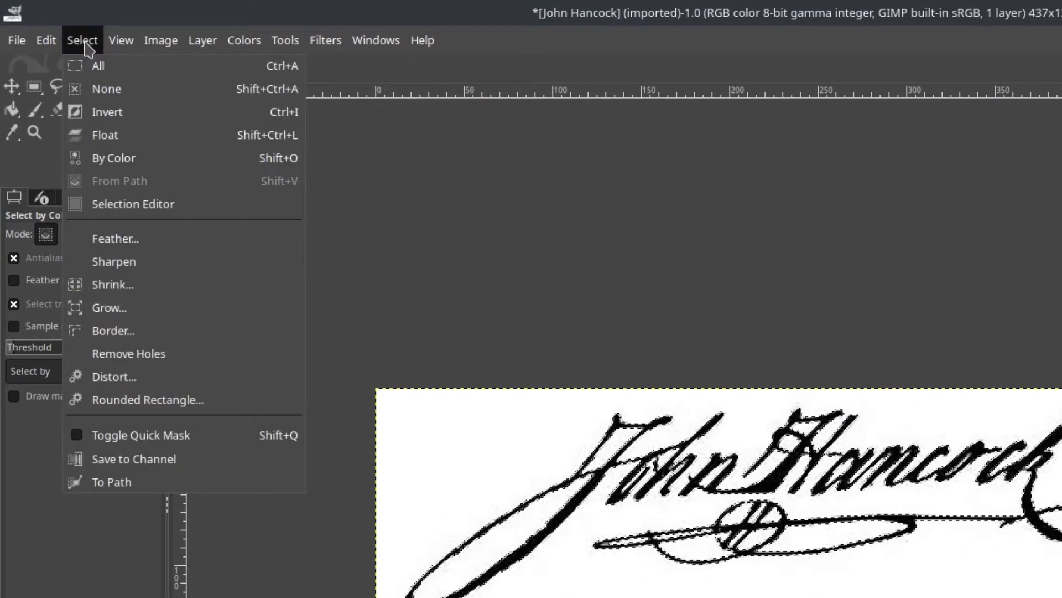
pyautogui.moveTo(106, 111)
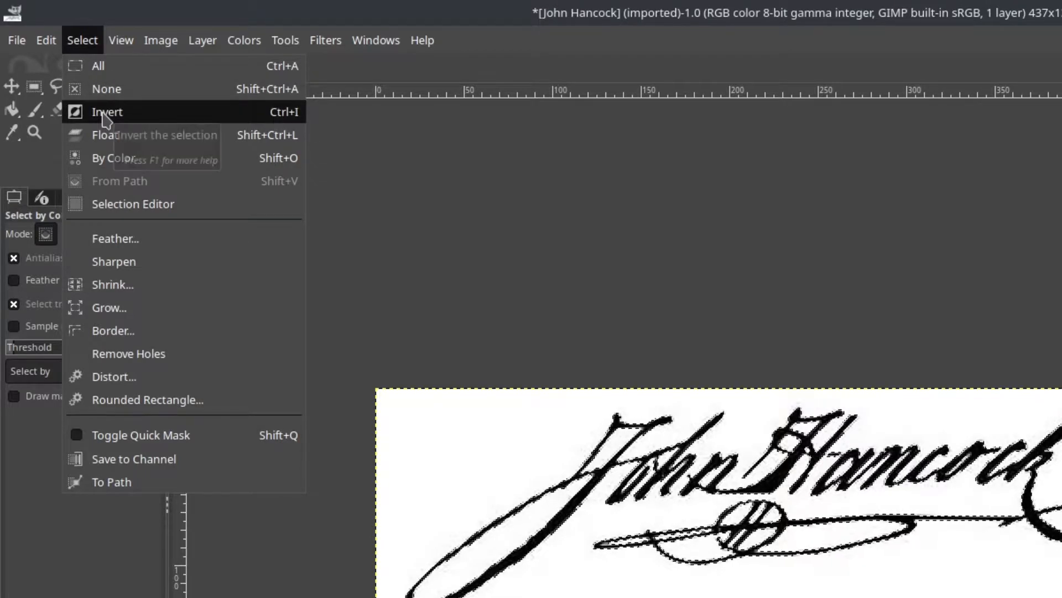
pyautogui.moveTo(106, 112)
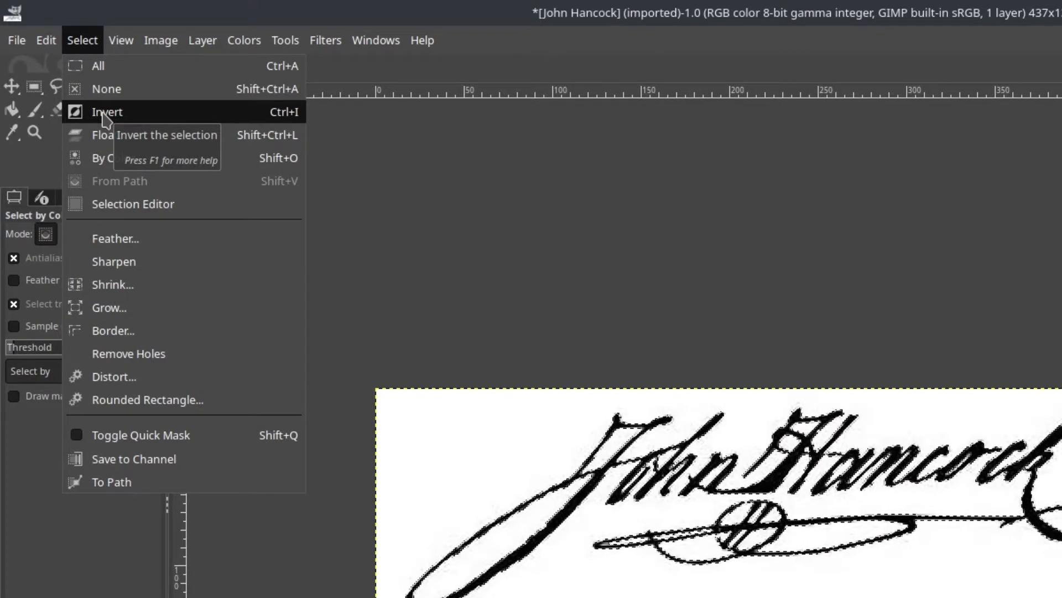
pyautogui.click(107, 112)
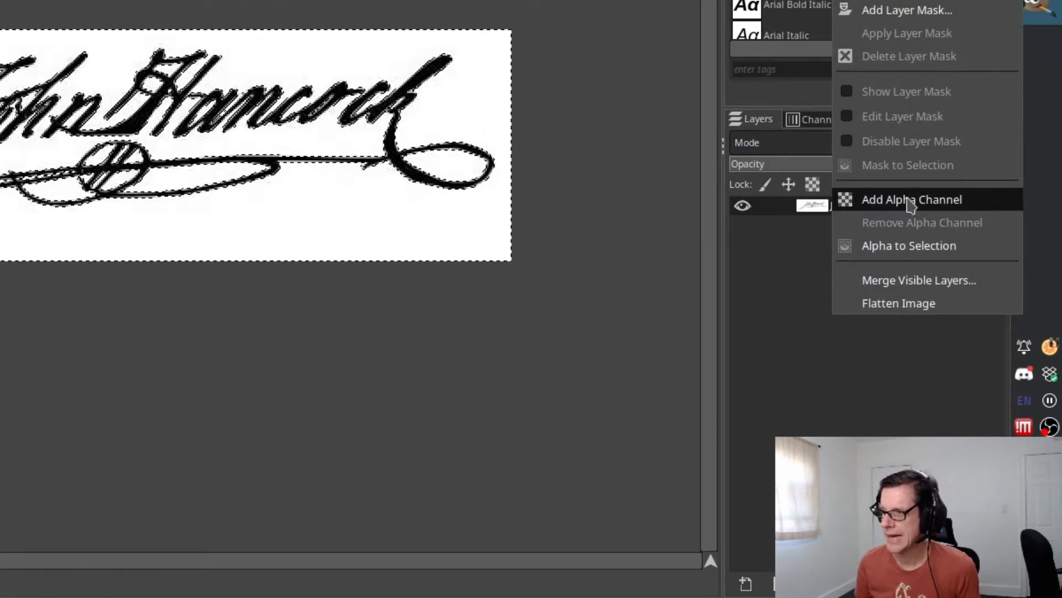
pyautogui.moveTo(911, 199)
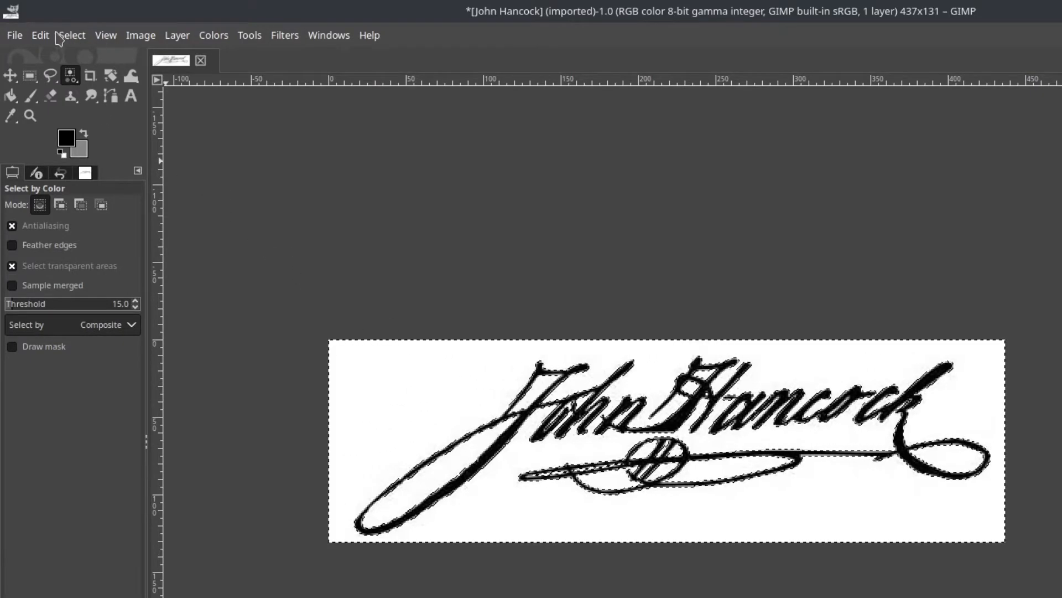
# Clear the selected white background to transparency, then return to Rectangle Select
pyautogui.click(40, 35)
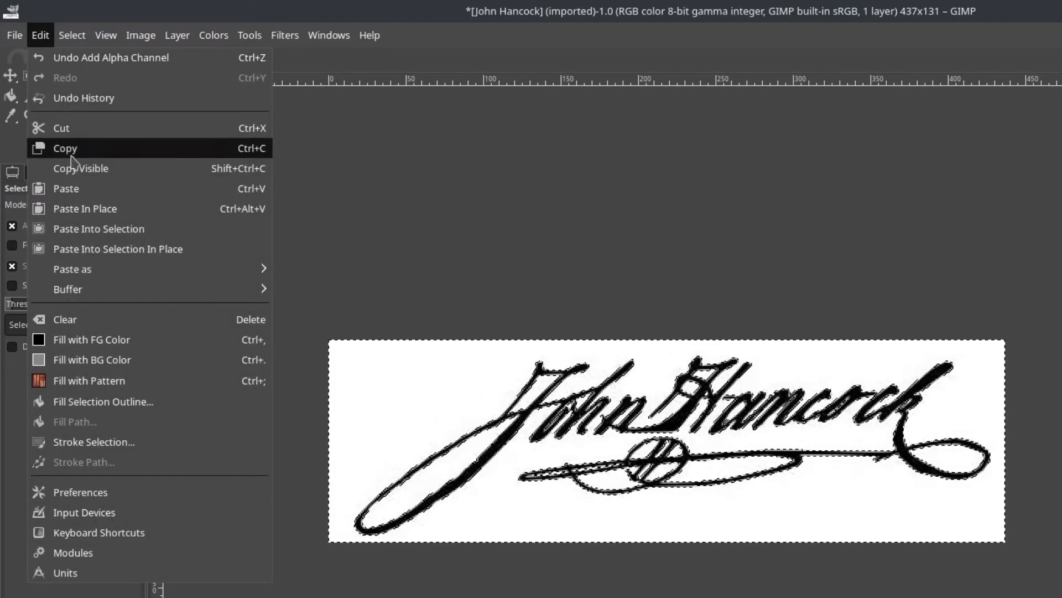
pyautogui.moveTo(99, 319)
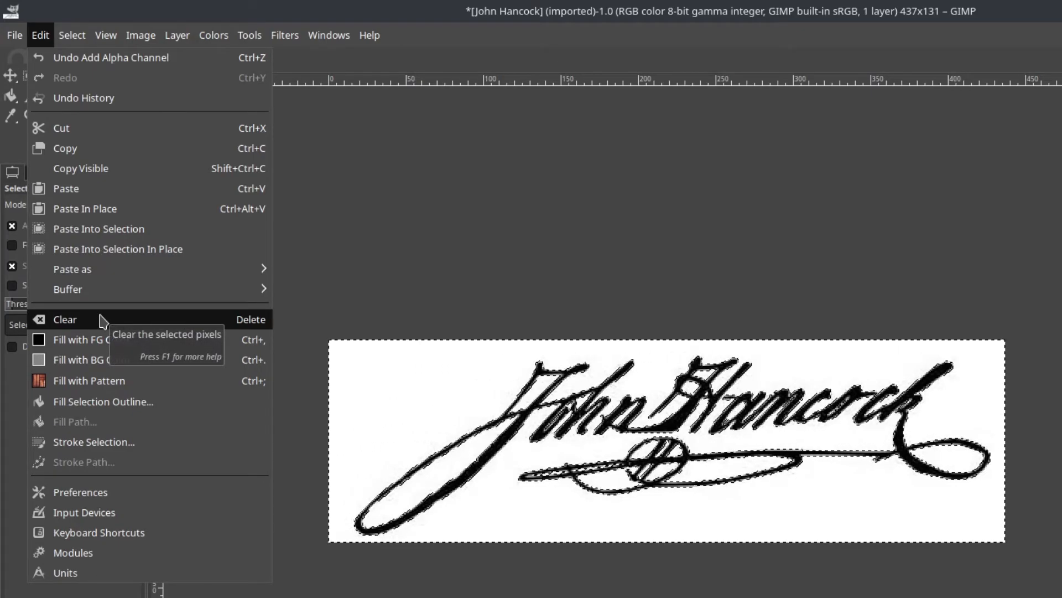
pyautogui.click(65, 319)
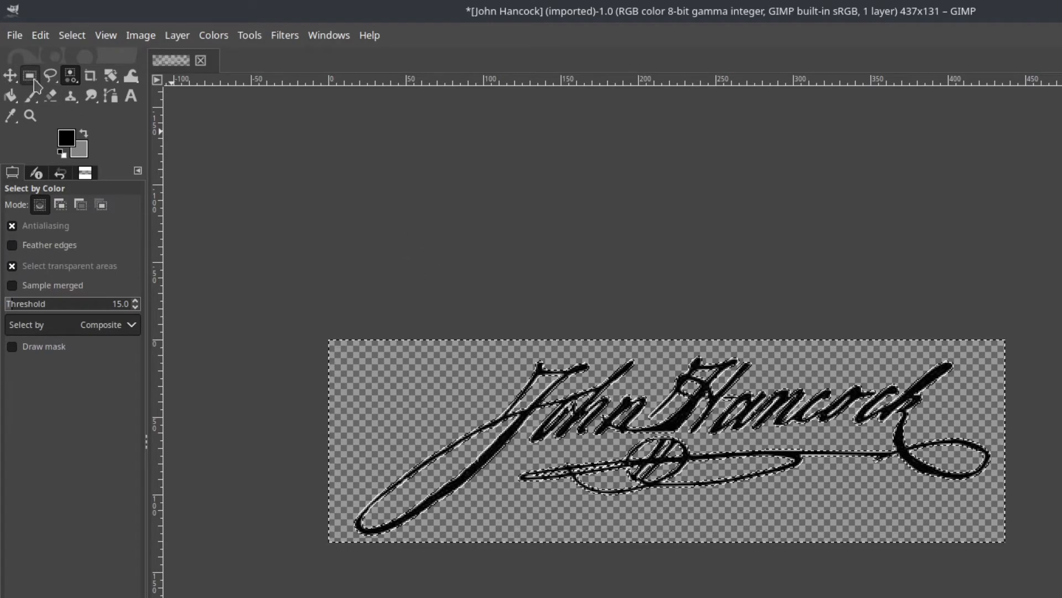
pyautogui.click(29, 76)
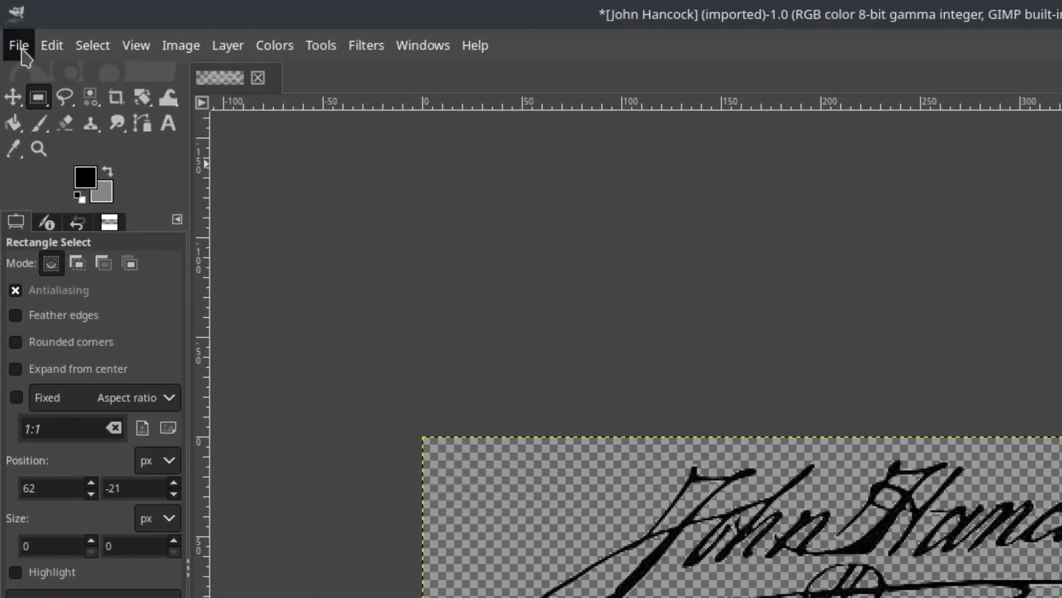
# Export the image as John Hancock.png to the Desktop
pyautogui.click(19, 44)
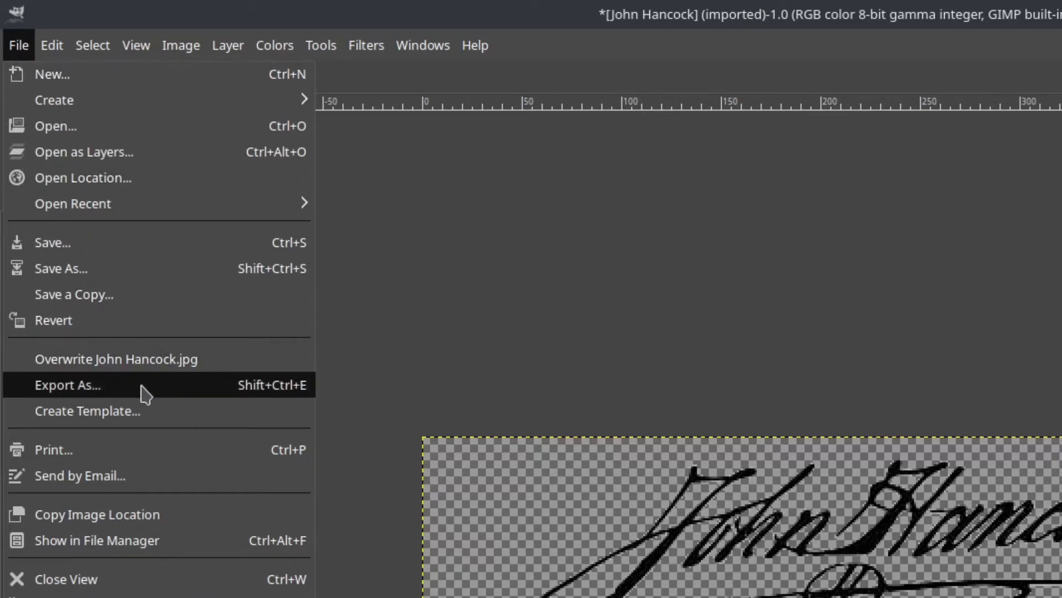
pyautogui.click(67, 384)
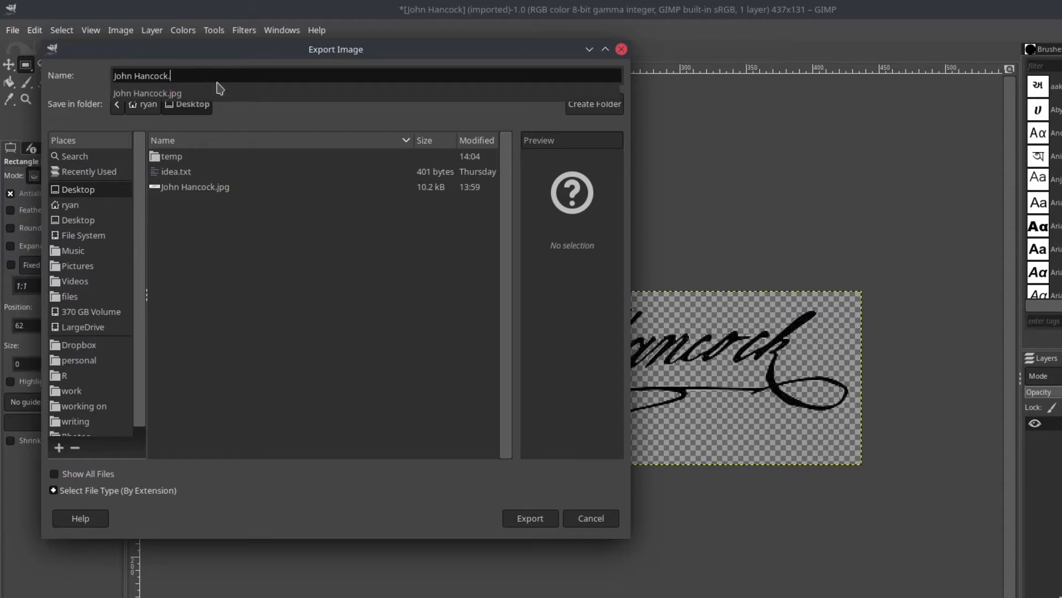
pyautogui.write('png')
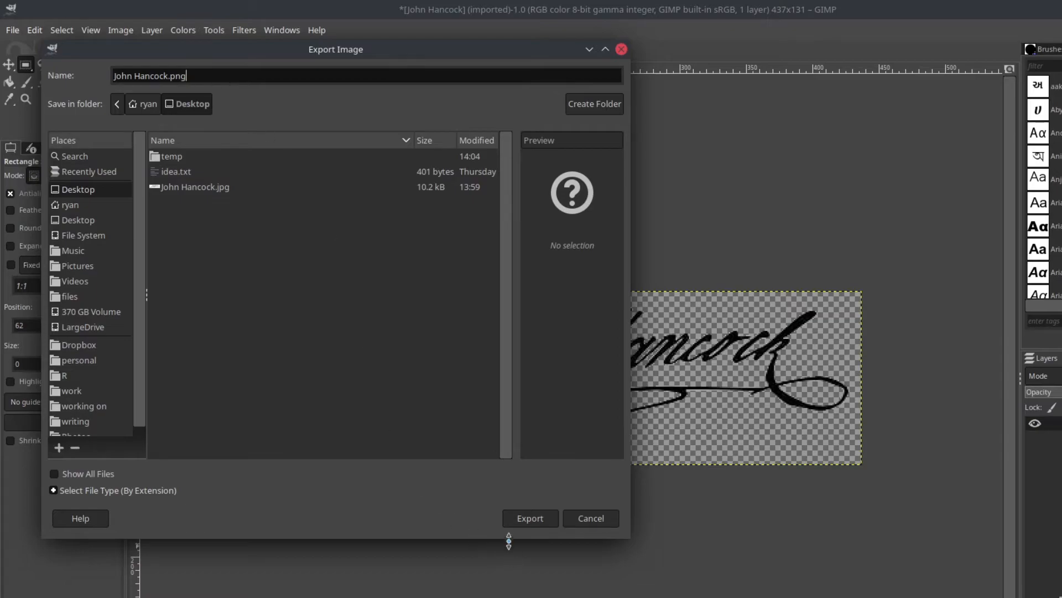
pyautogui.click(530, 518)
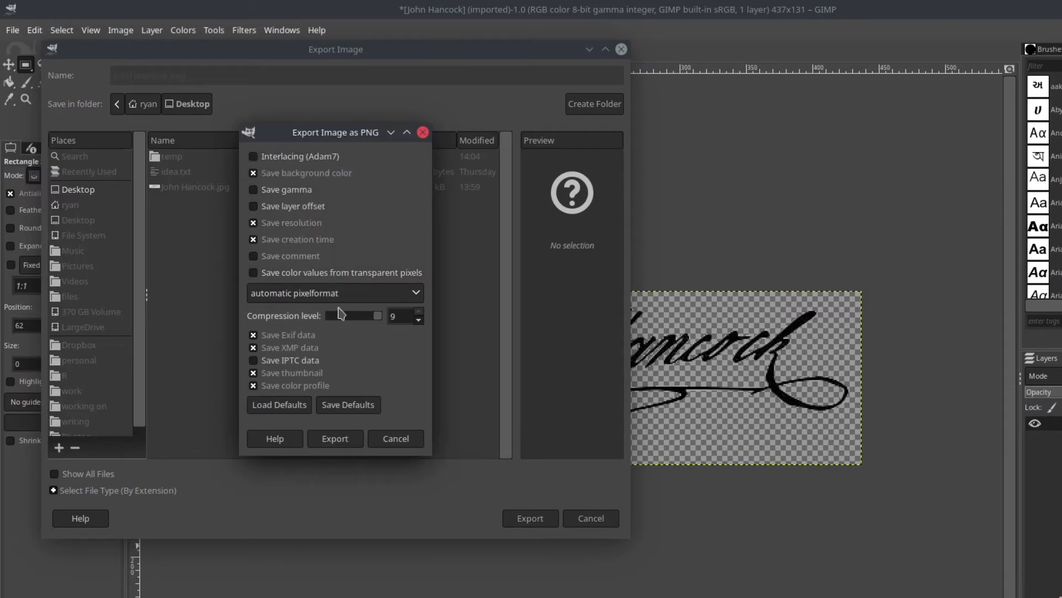
pyautogui.moveTo(377, 321)
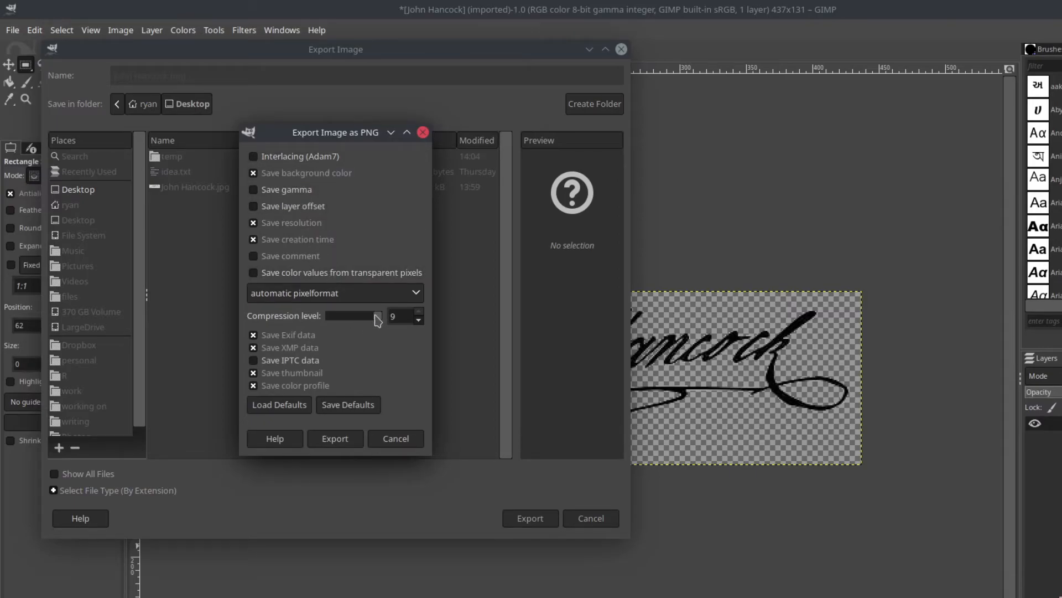
# Set PNG compression level to 2 and write out the file
pyautogui.moveTo(376, 315); pyautogui.dragTo(332, 315)
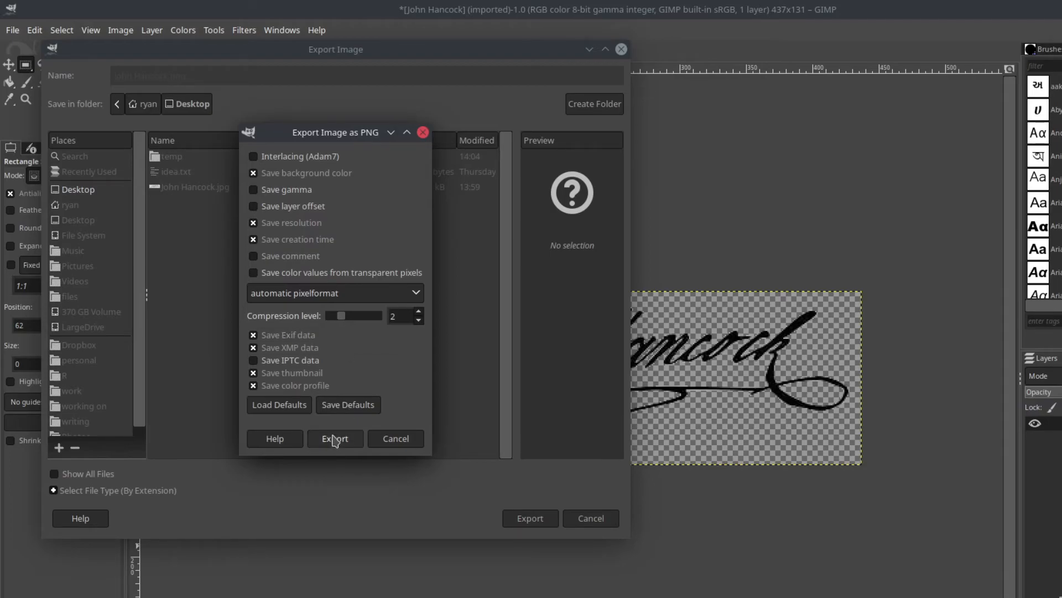
pyautogui.click(334, 438)
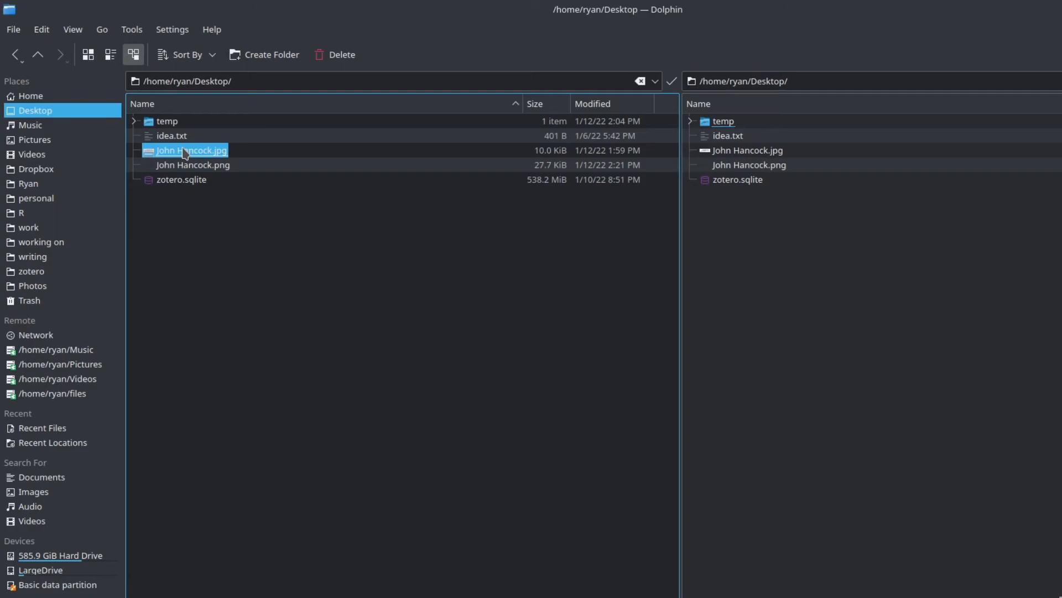
pyautogui.moveTo(188, 155)
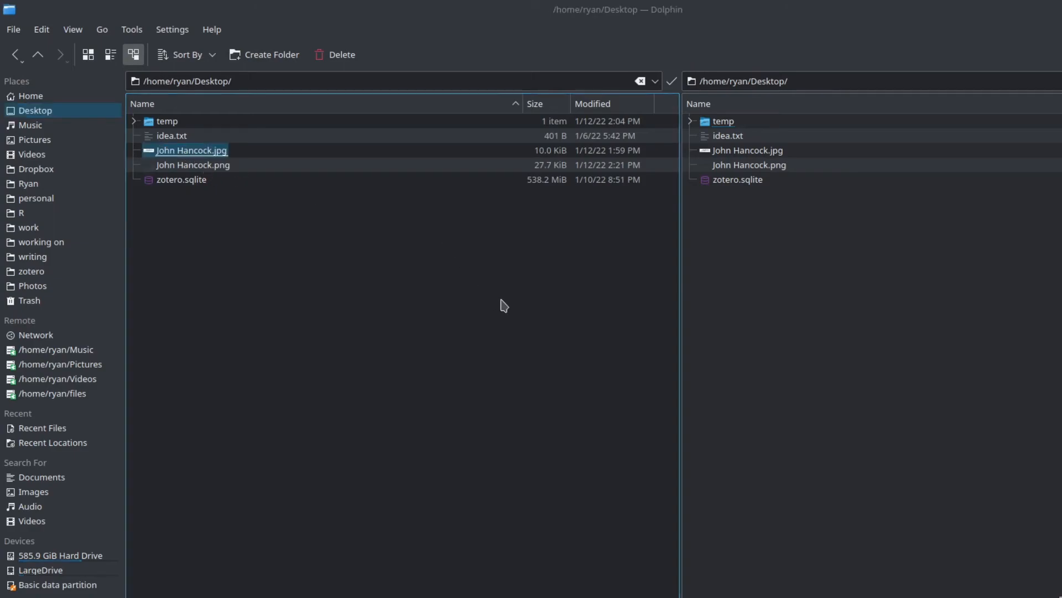
# Open John Hancock.png from the Desktop folder to view it in Gwenview
pyautogui.doubleClick(192, 149)
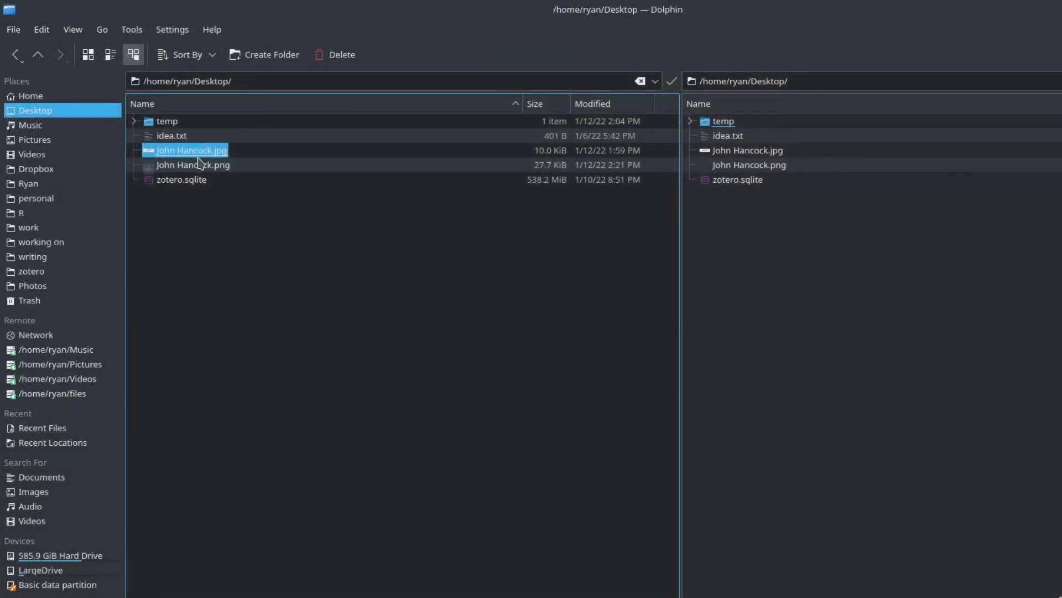
pyautogui.click(192, 165)
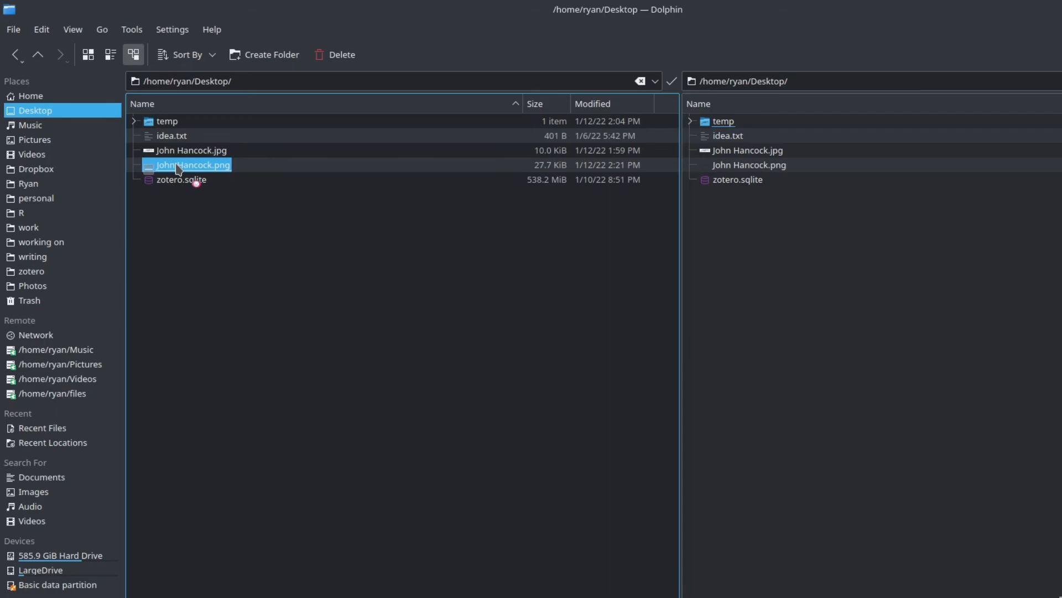
pyautogui.doubleClick(192, 165)
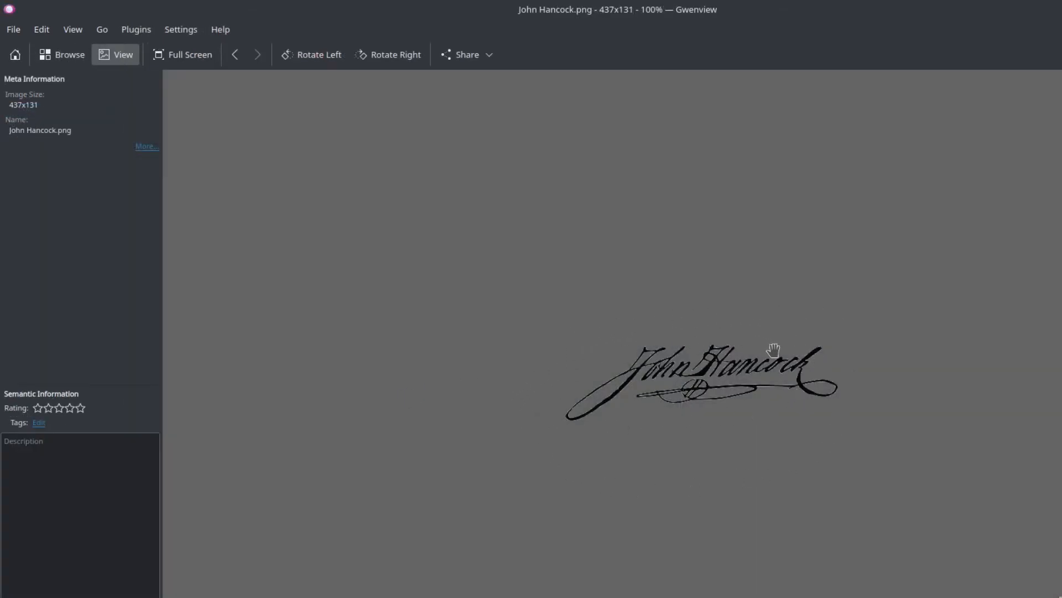
pyautogui.moveTo(725, 423)
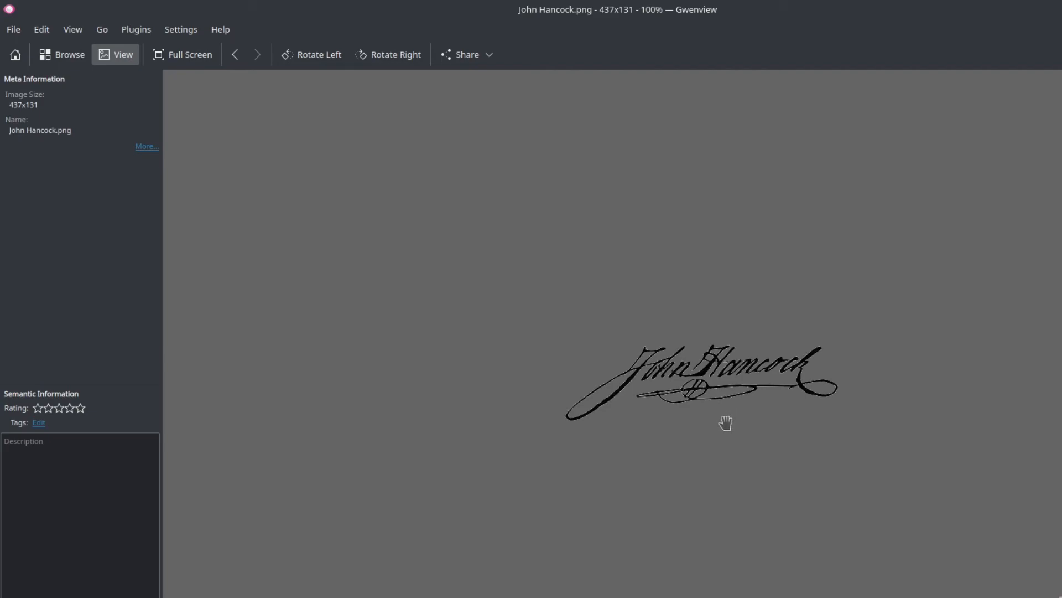